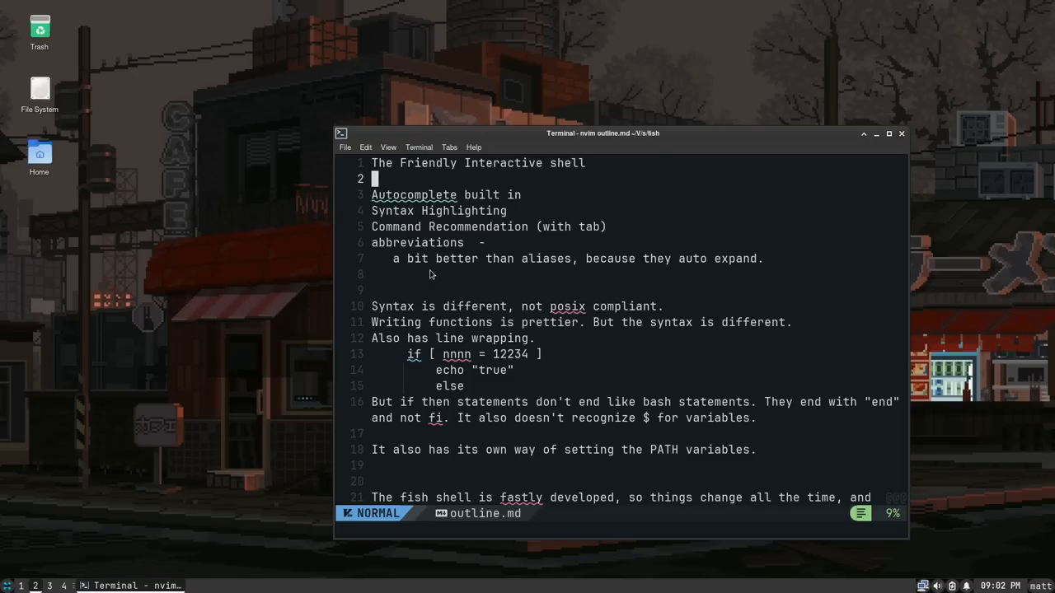
mouse_move(454, 313)
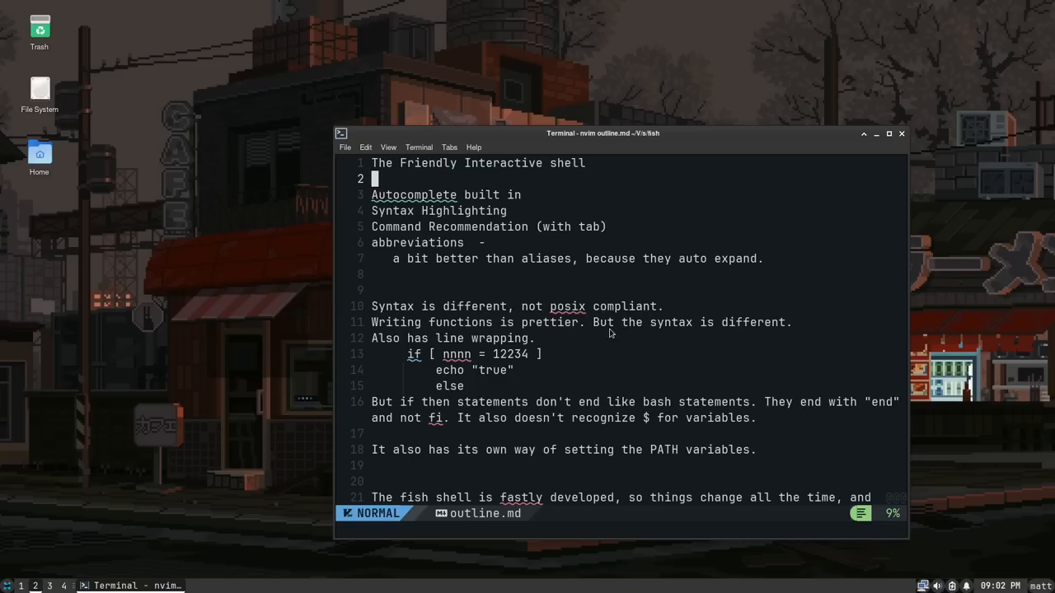
mouse_move(422, 368)
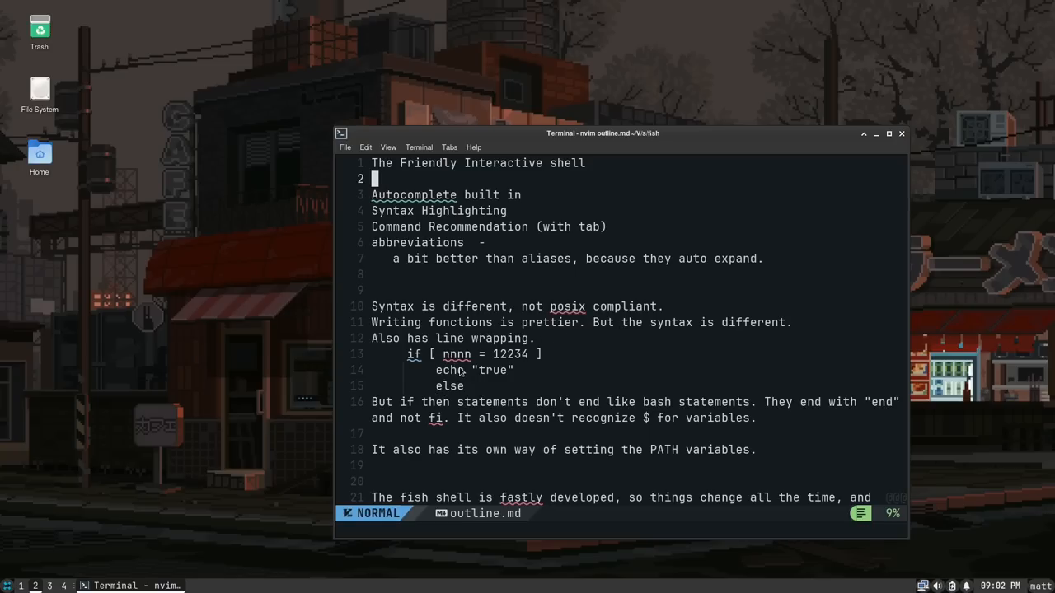
mouse_move(540, 403)
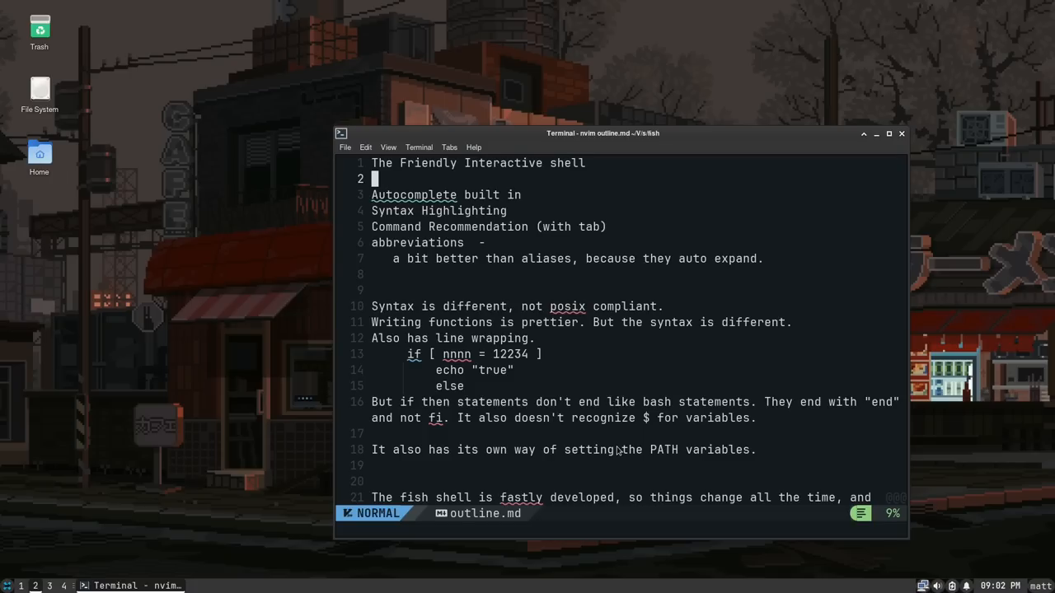
mouse_move(374, 306)
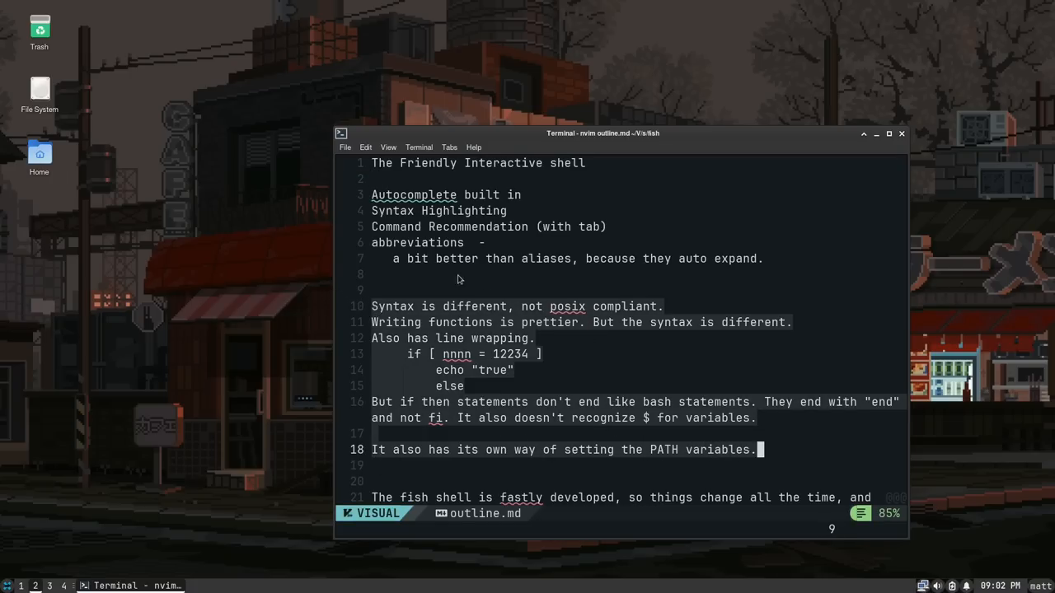
mouse_move(649, 341)
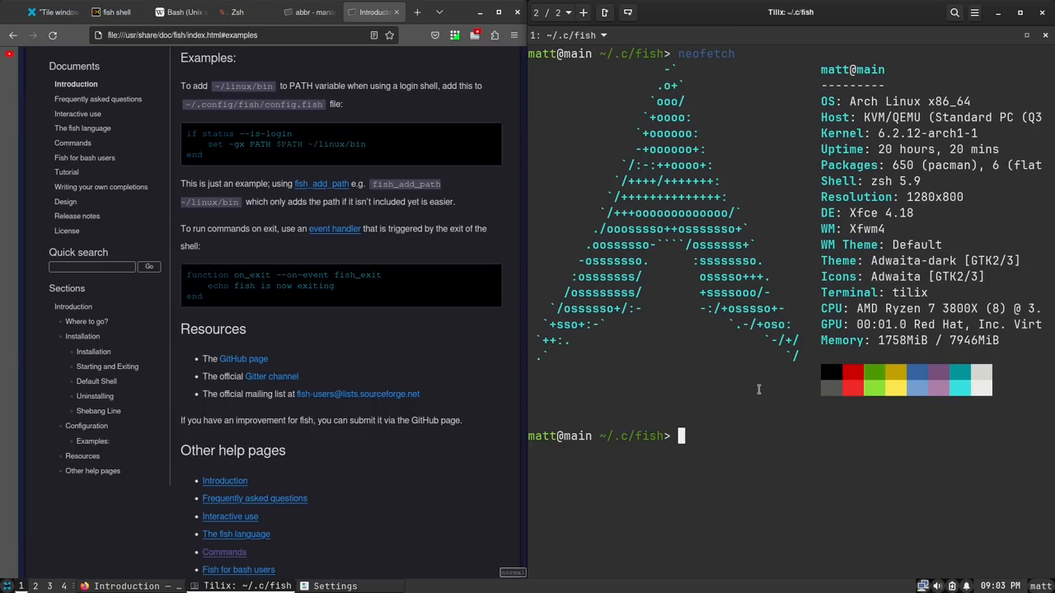
Run echo $(pwd) to print the /home/matt/.config/fish working directory
type("echo $(pwd)")
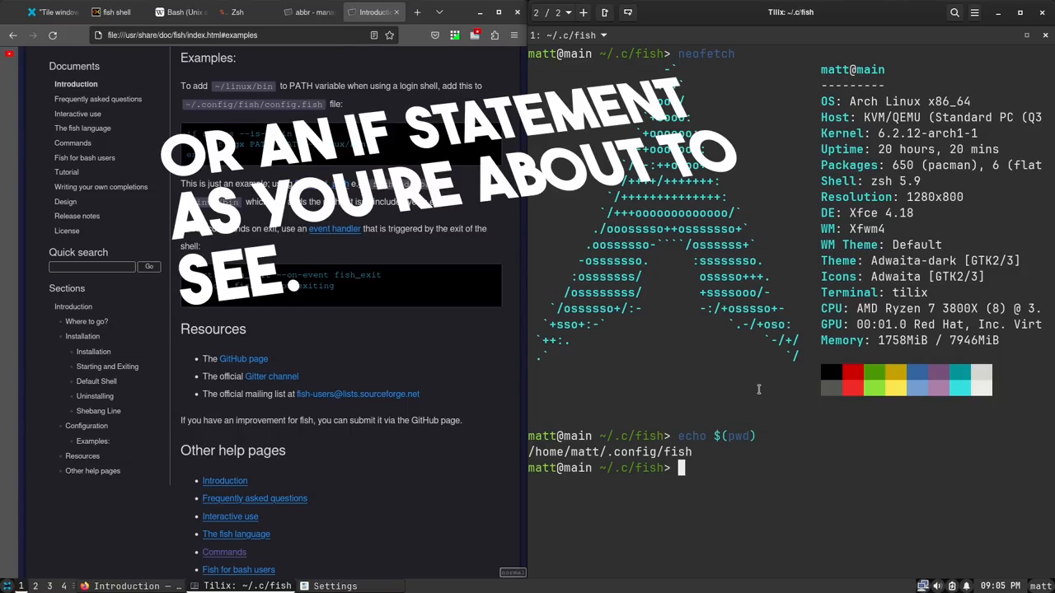
Start an if statement at the fish prompt, abandon it, and clear the terminal
type("if [Down")
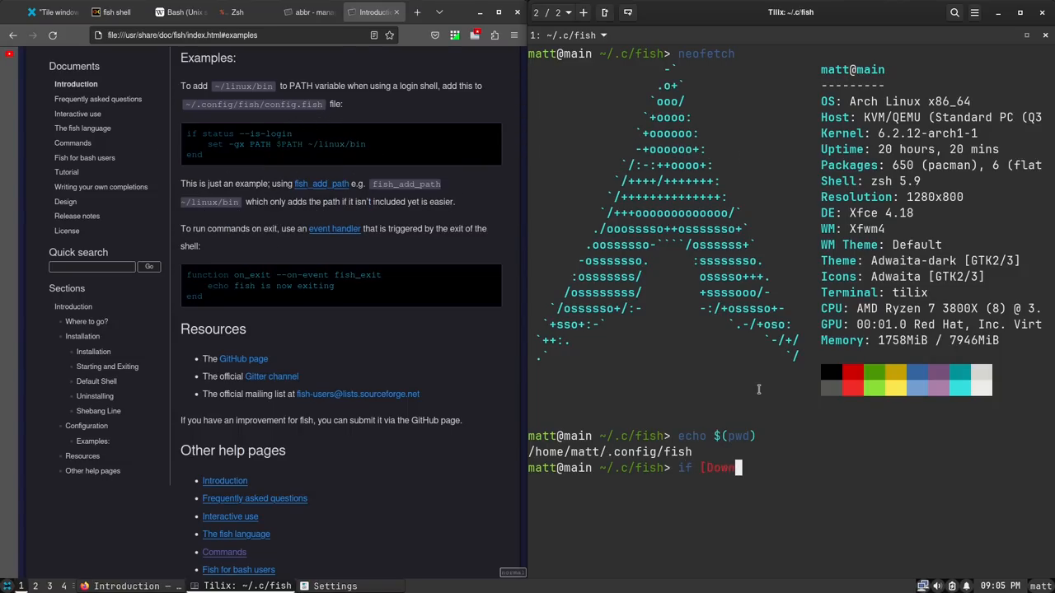
type("lo")
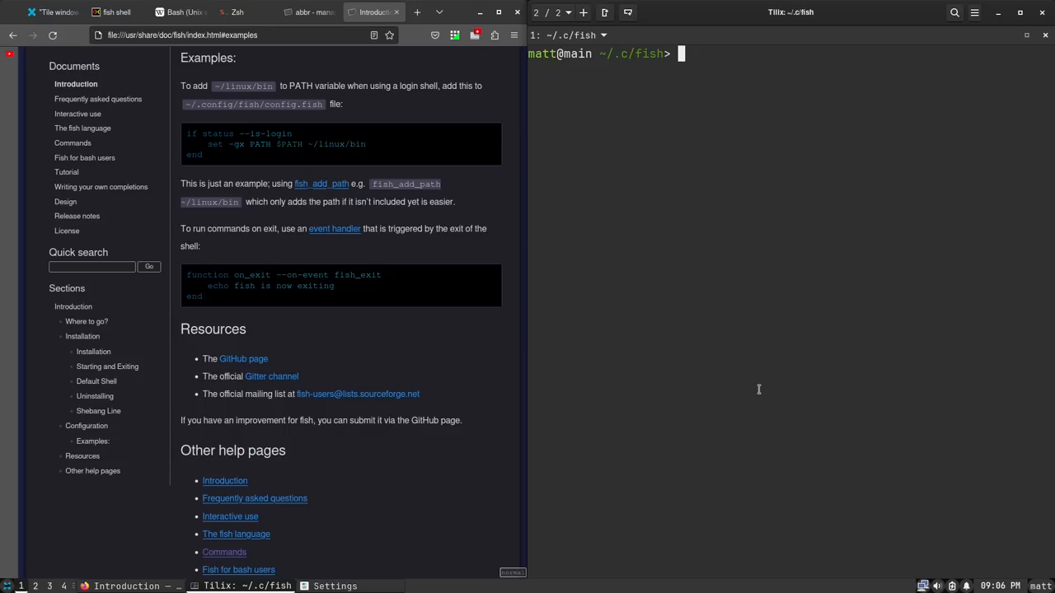
type("ls --all")
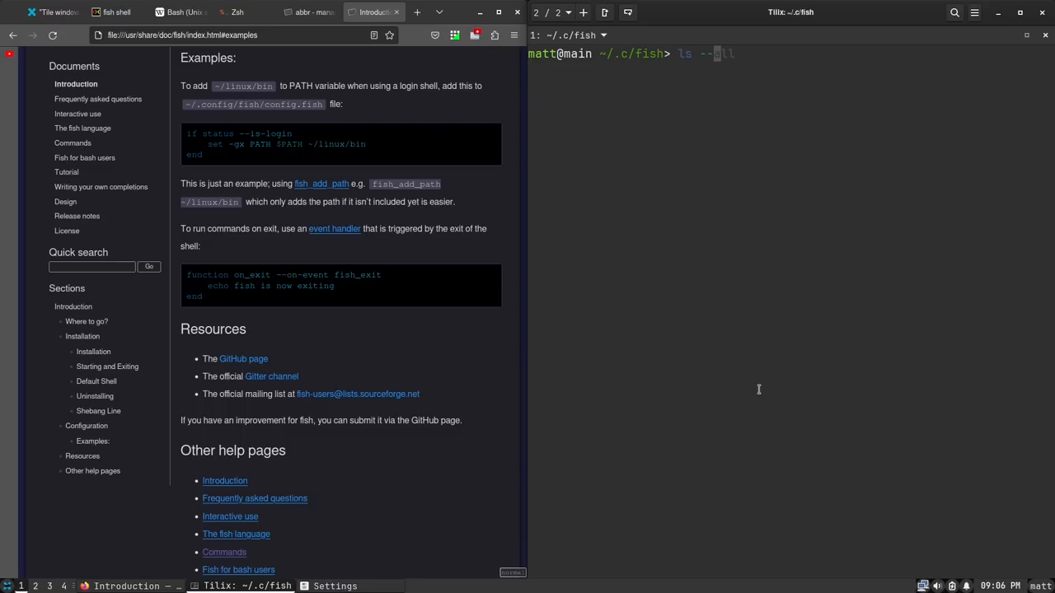
key("Tab")
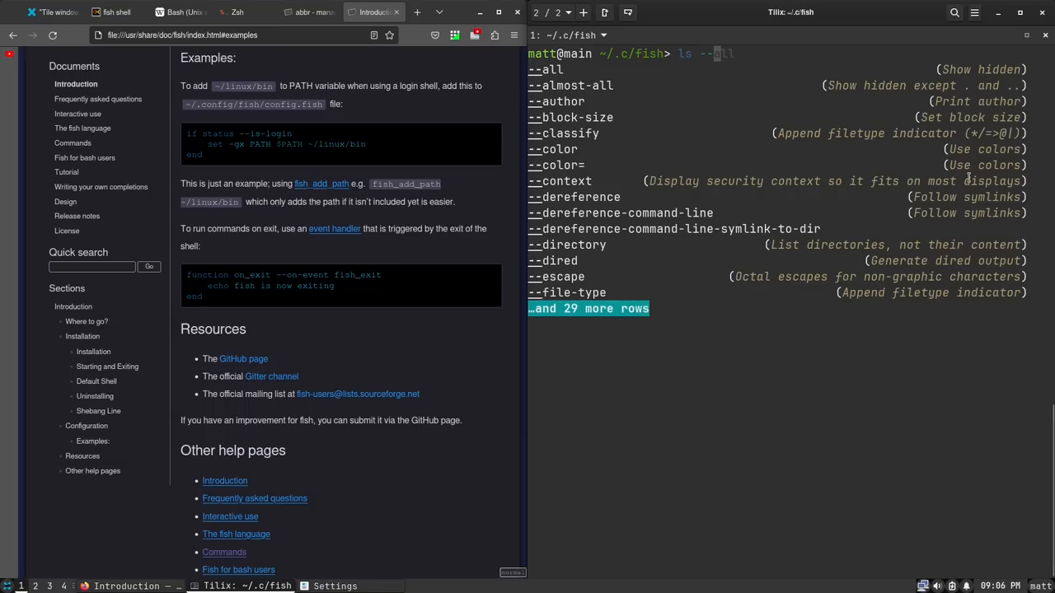
mouse_move(993, 153)
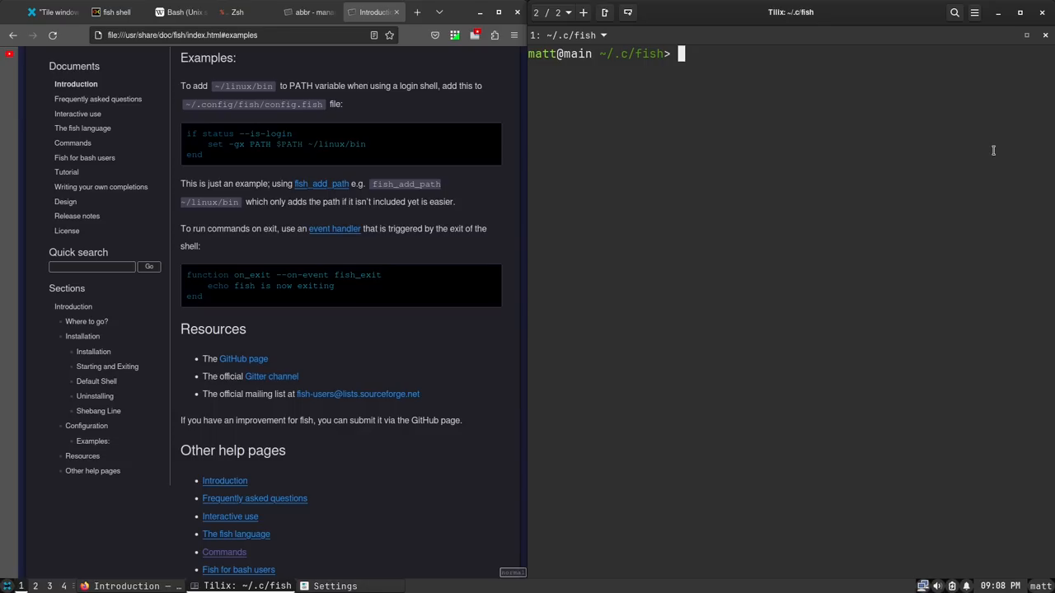
Enter nvim config.fish to edit the fish configuration file
type("gpasswd")
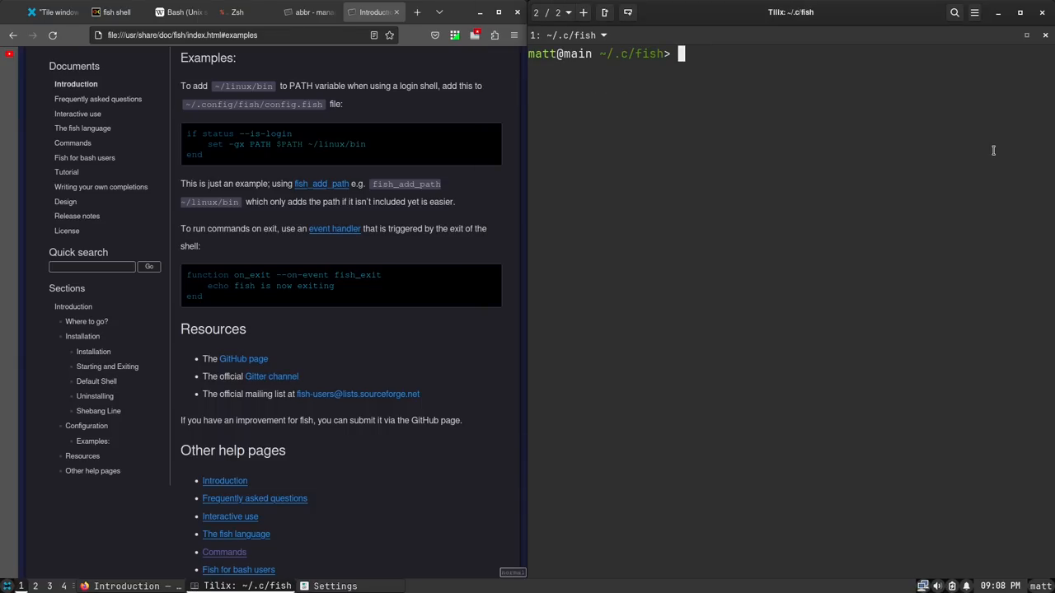
type("nvim config.fish")
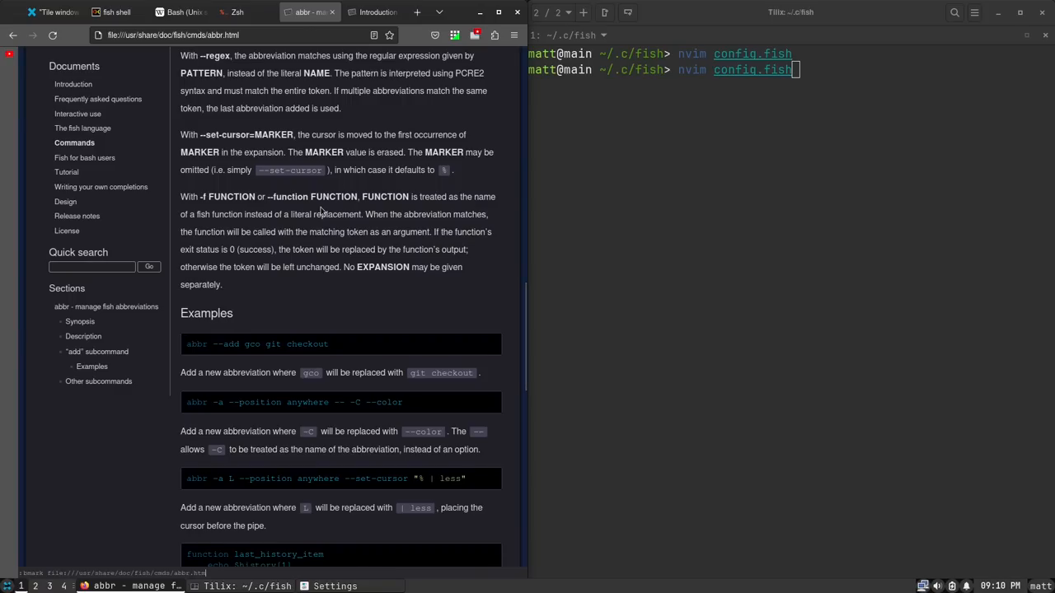
mouse_move(699, 170)
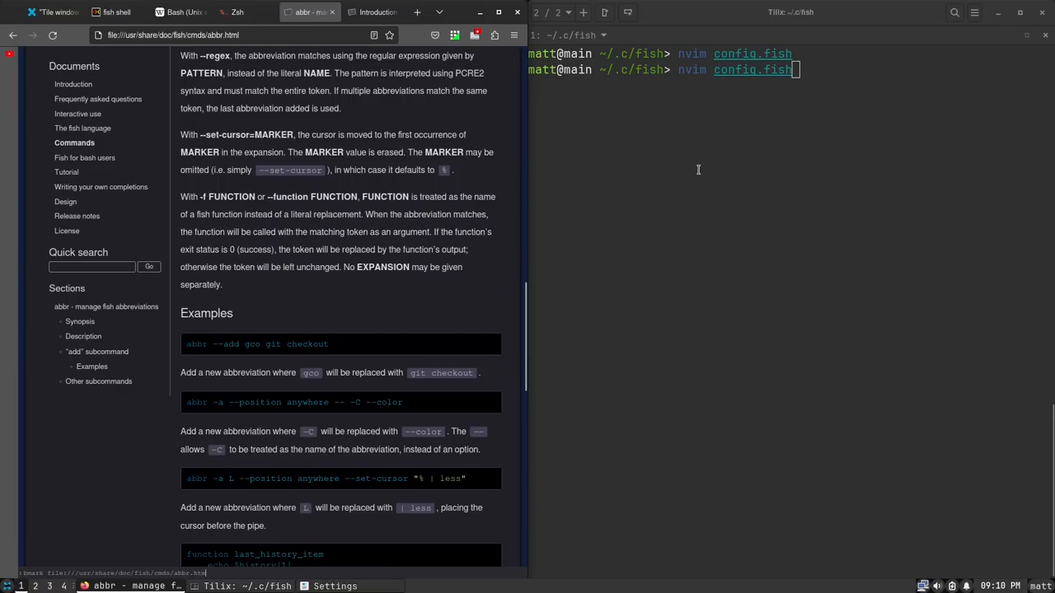
Add a fish abbreviation for gp and expand it to git pull at the prompt
key("ctrl+c")
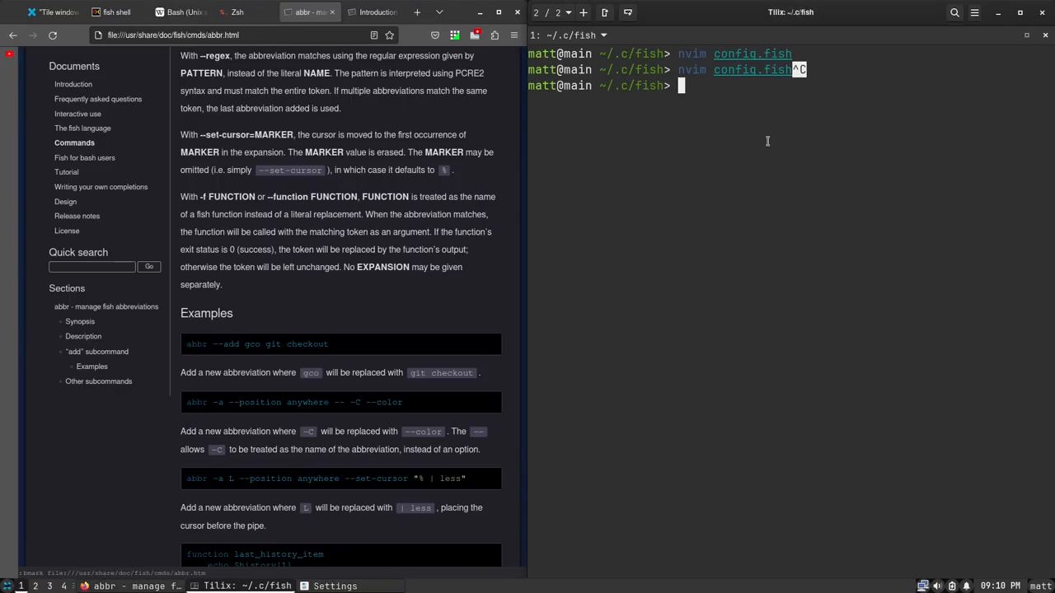
type("abbr --add v nvim")
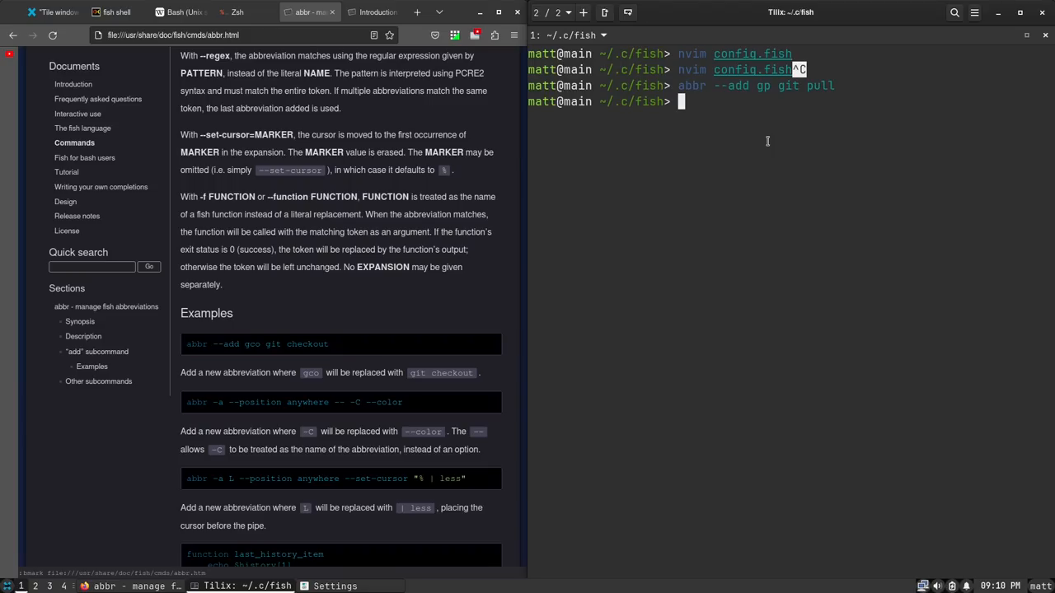
type("gp")
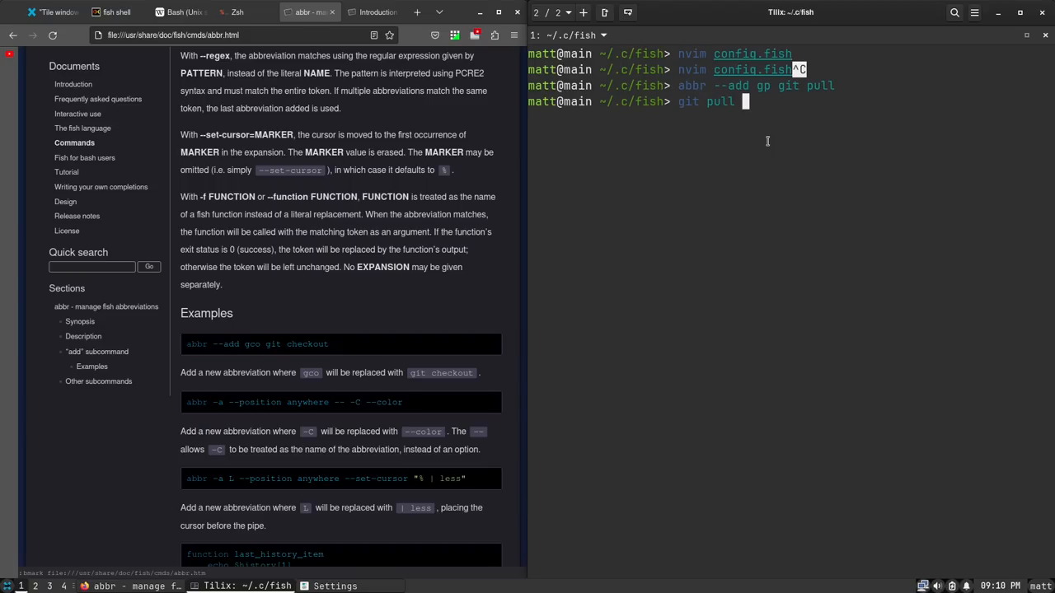
key("ctrl+c")
type("a")
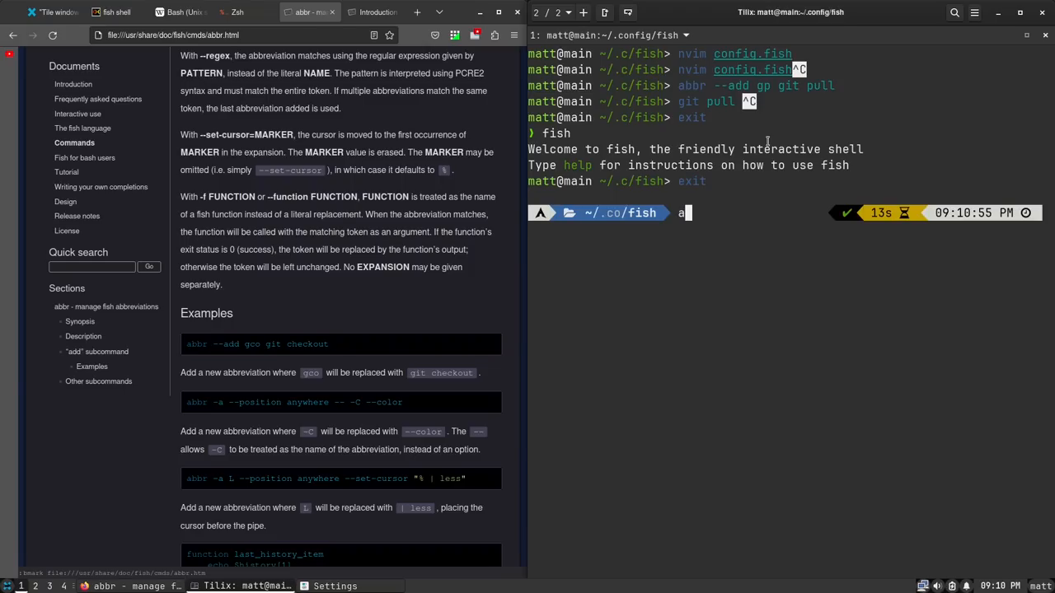
Define alias gp="git pull" and try running gp outside a repository
type("lias gp=\"git pull")
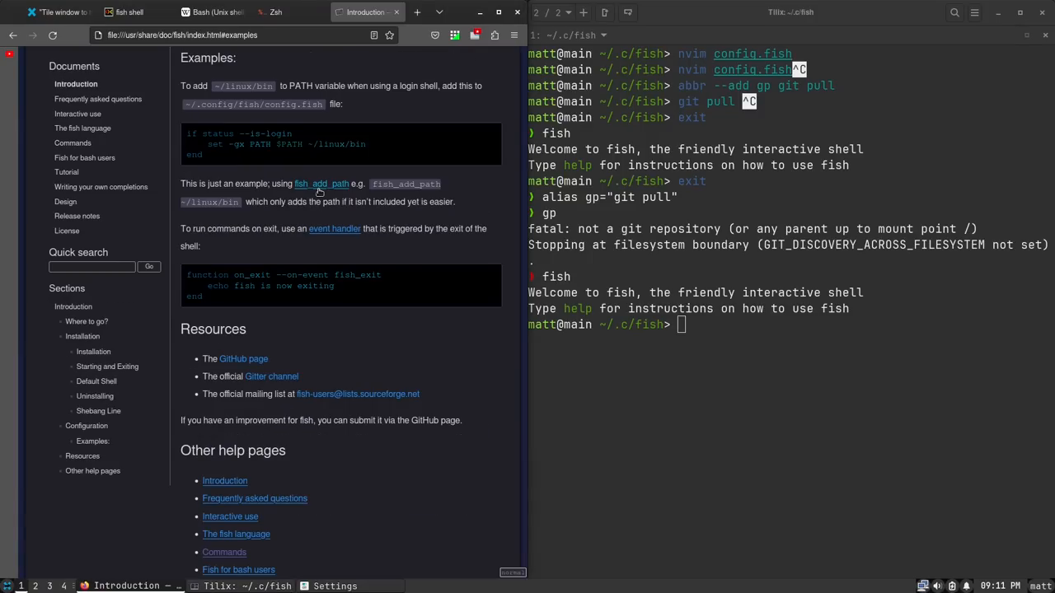
mouse_move(725, 349)
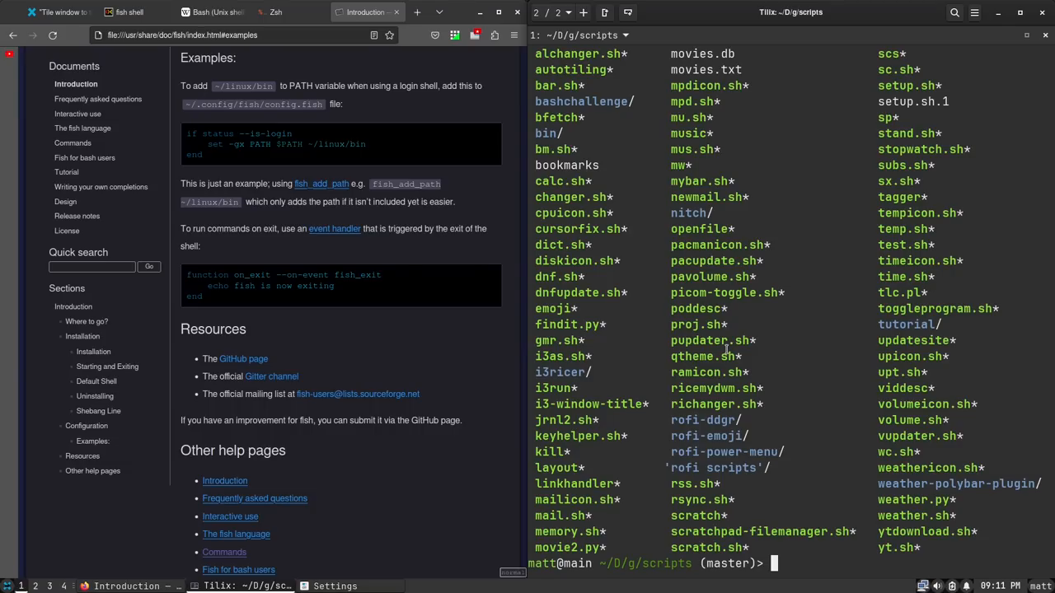
Enter ./time.sh in the scripts directory to run the time script
type("./time.sh")
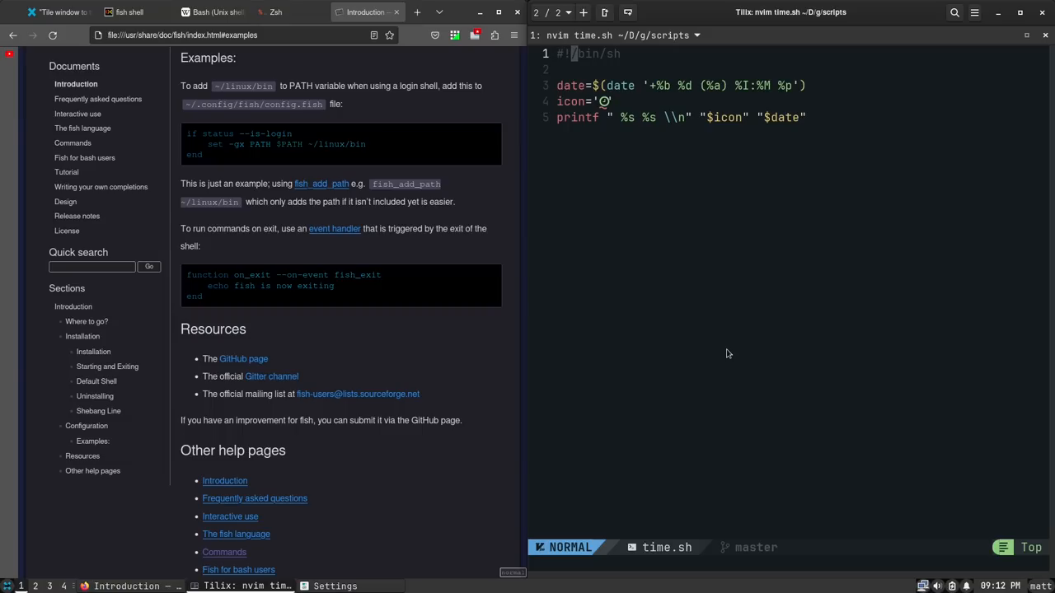
Review time.sh in Neovim after it printed Apr 24 (Mon) 09:12 PM
key("j")
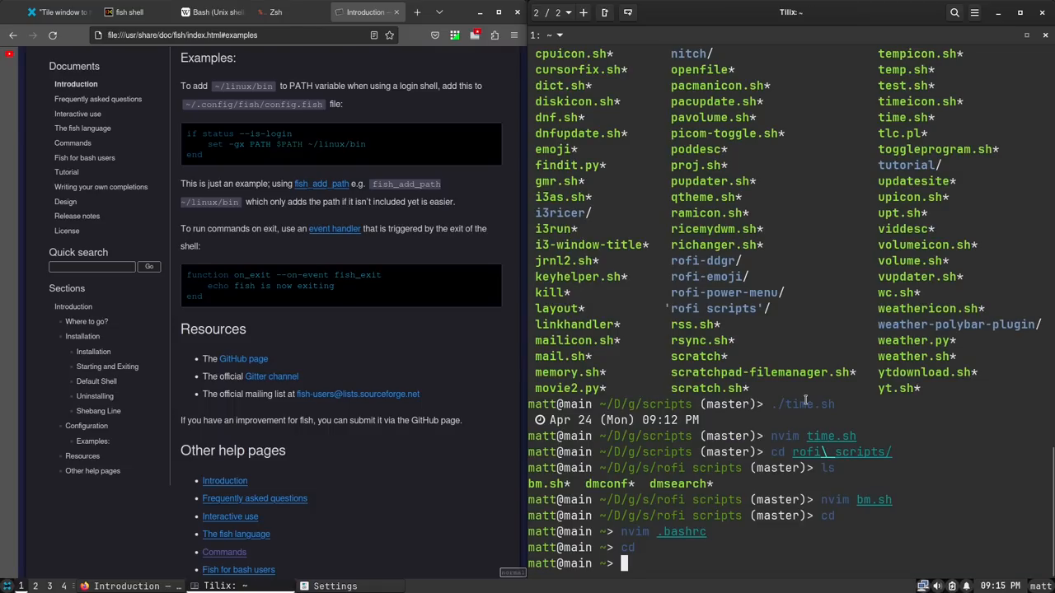
Compare the .bashrc PATH lines with the fish docs' login PATH example
type("cd myrepo/alacritty/")
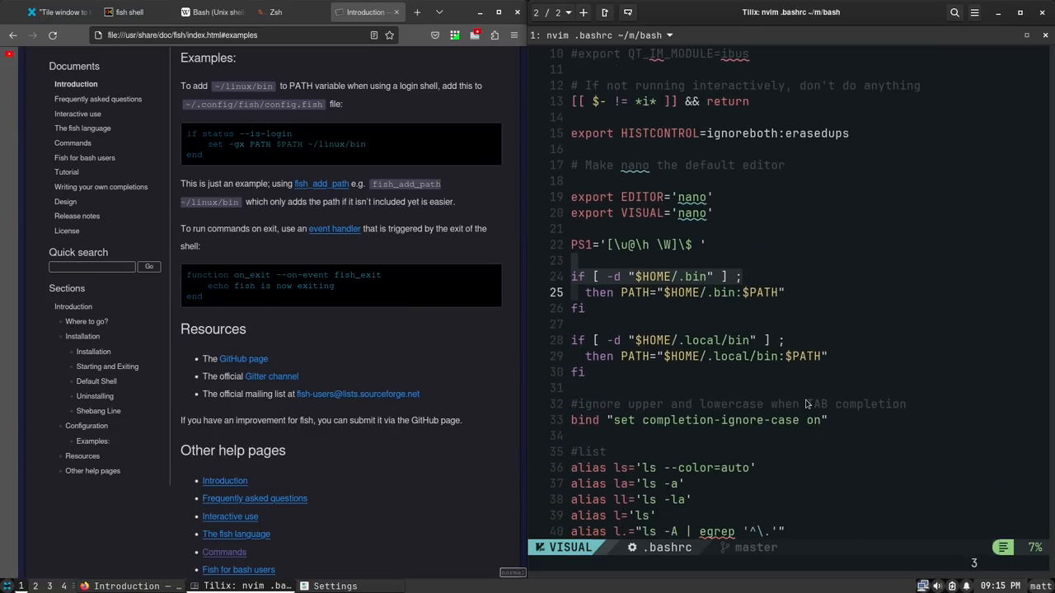
scroll("down", 3)
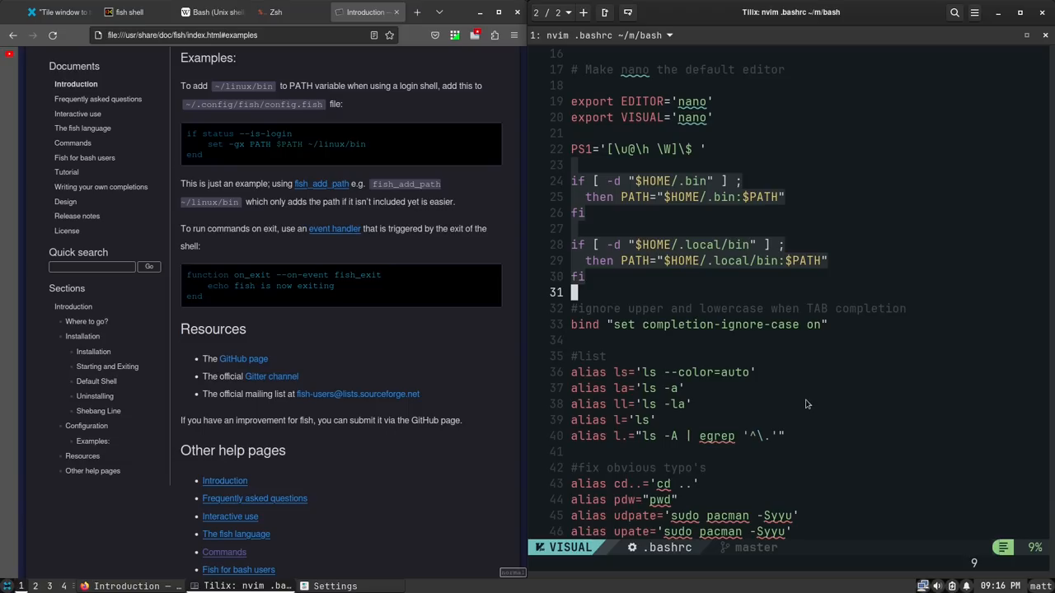
mouse_move(235, 168)
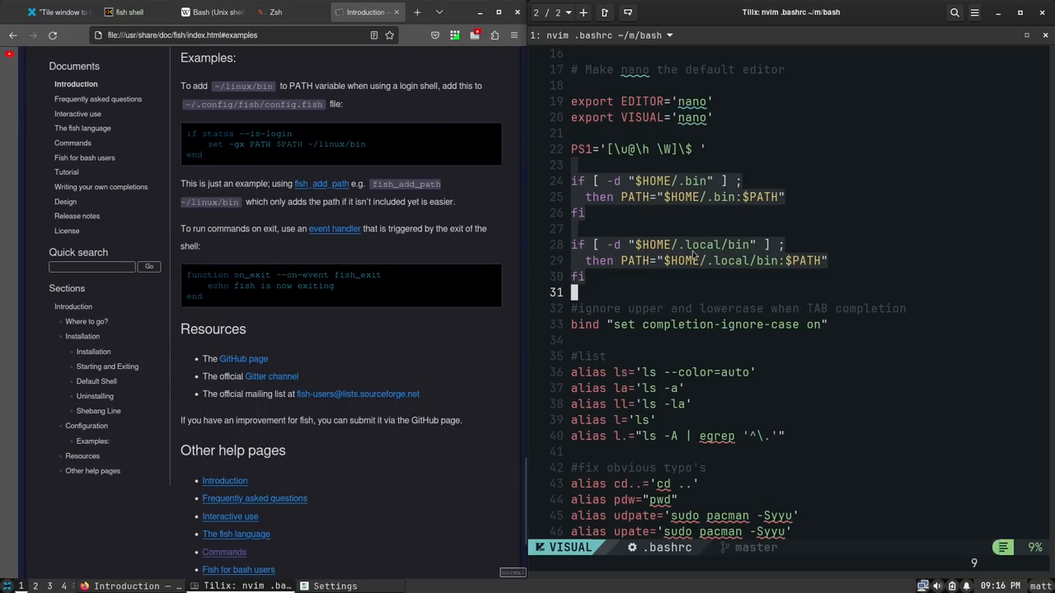
mouse_move(640, 217)
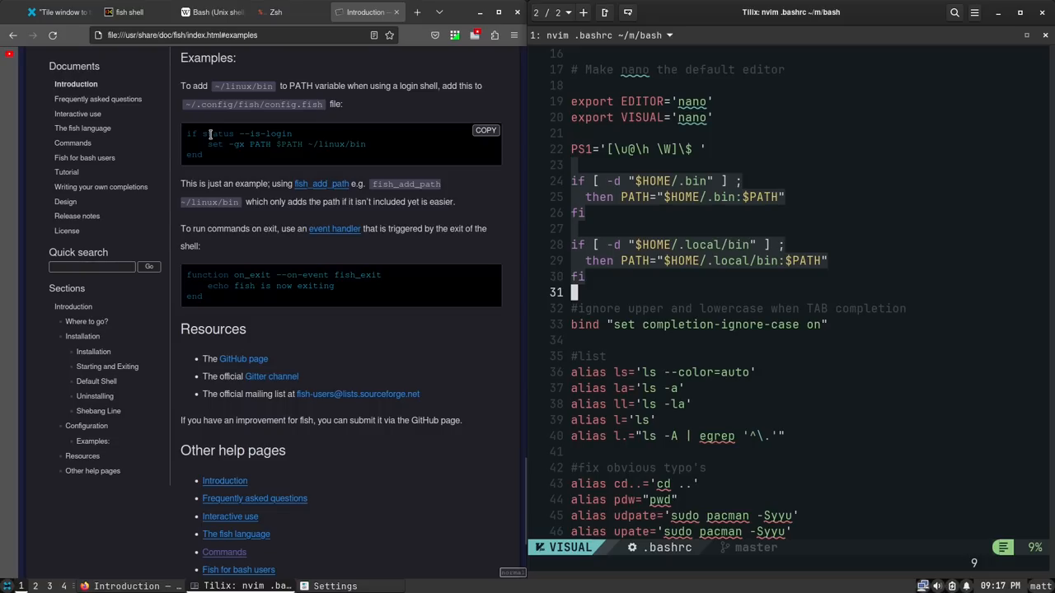
double_click(216, 145)
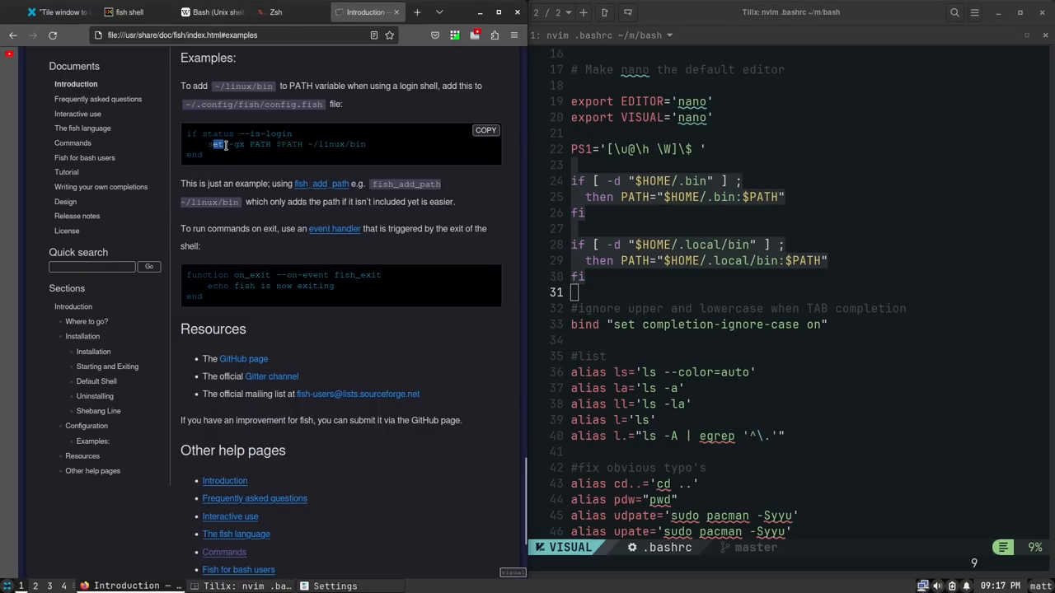
mouse_move(224, 175)
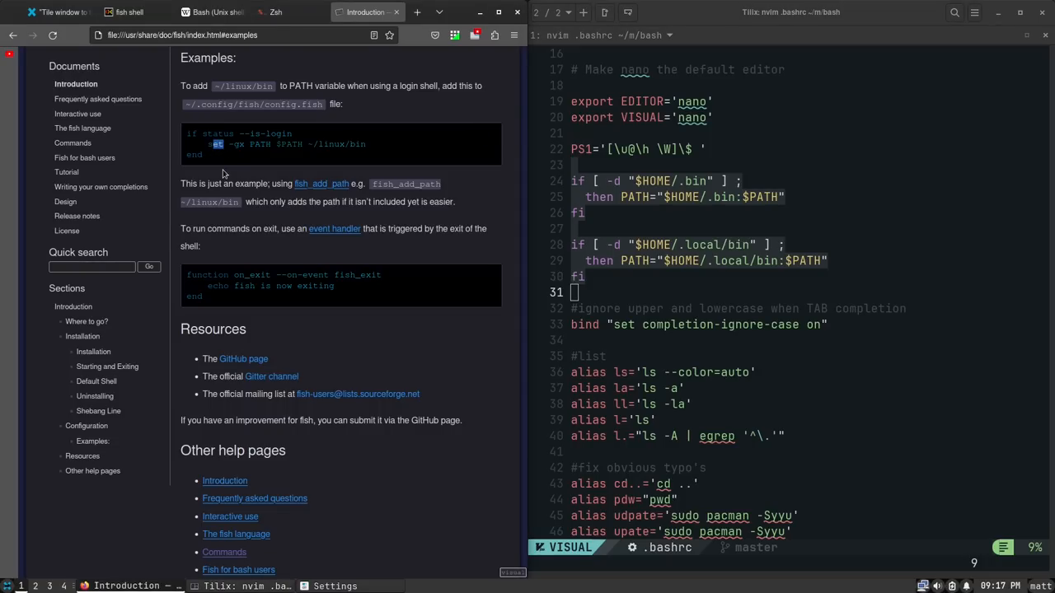
mouse_move(273, 165)
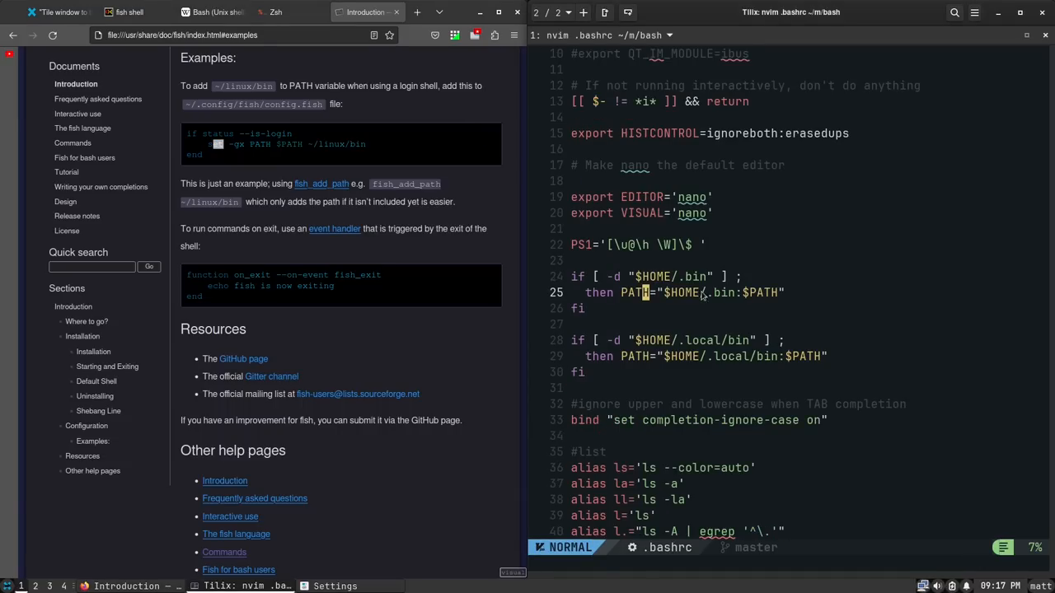
mouse_move(234, 145)
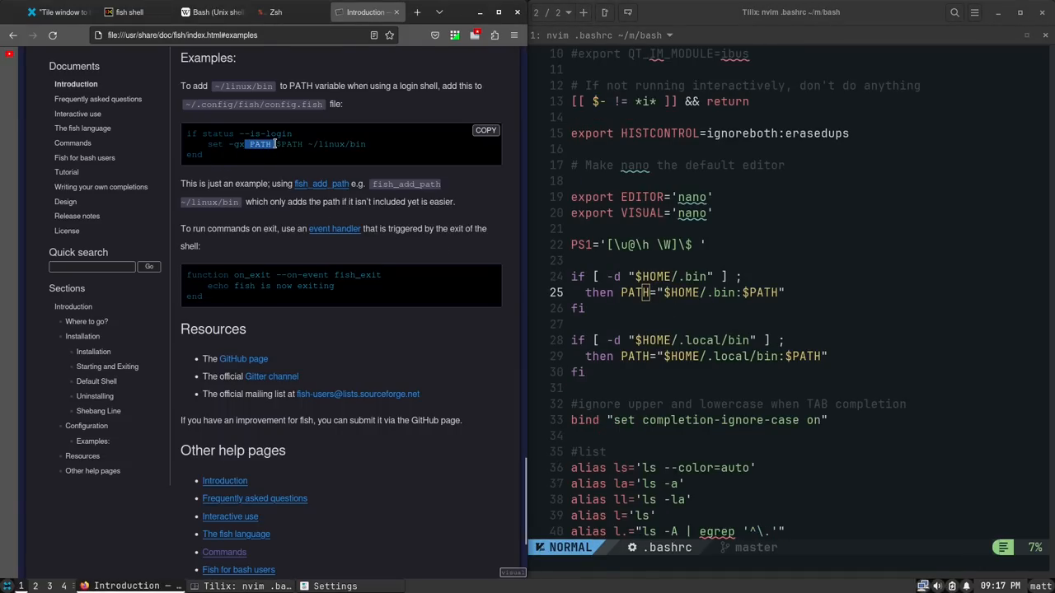
double_click(290, 145)
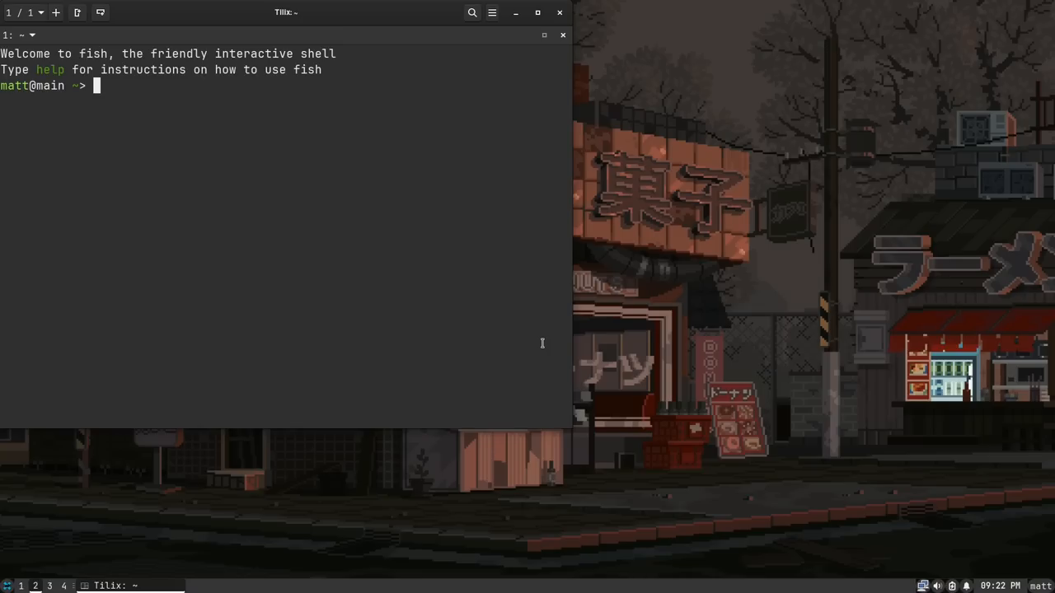
mouse_move(372, 310)
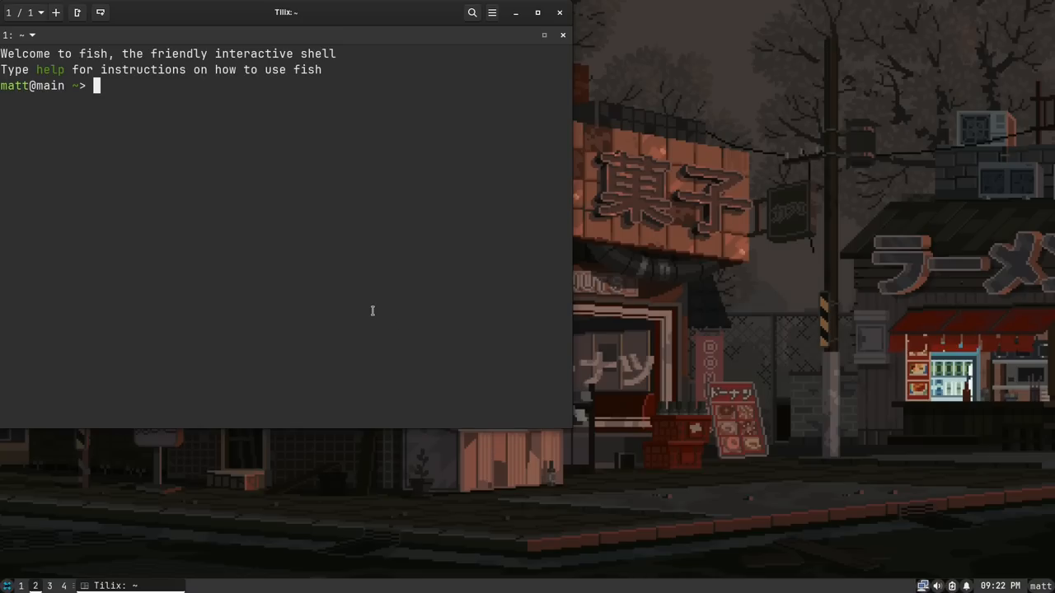
Run neofetch and highlight the reported fish 3.6.1 shell version
type("neofetch")
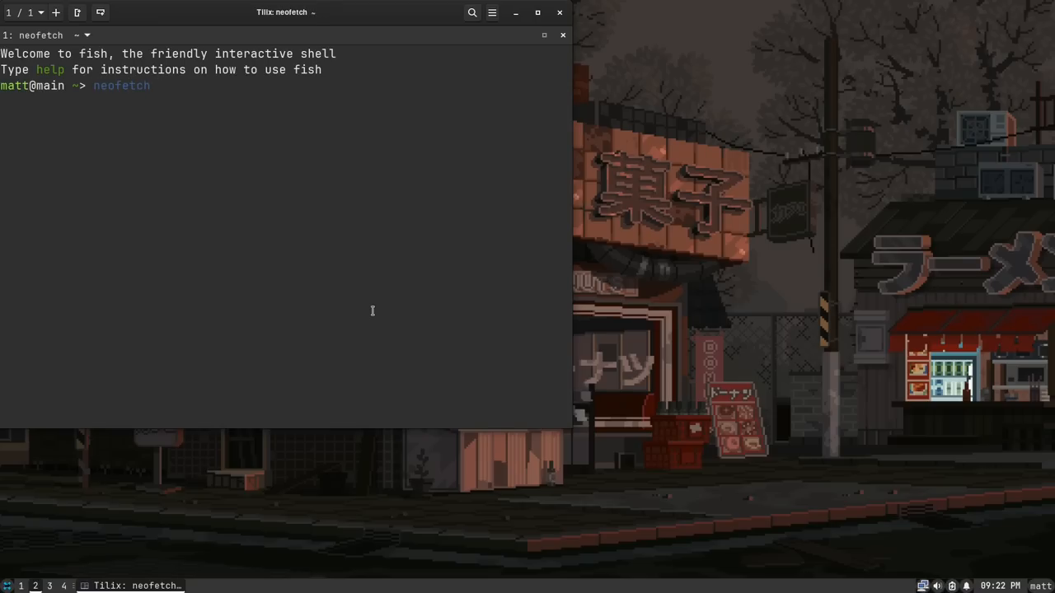
key("Return")
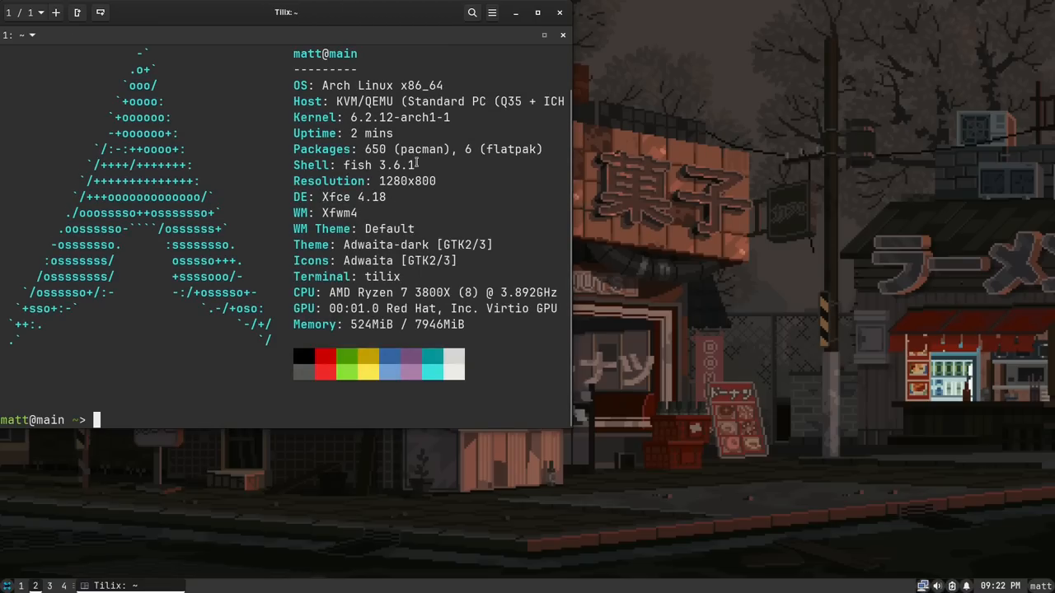
double_click(360, 165)
type("ls")
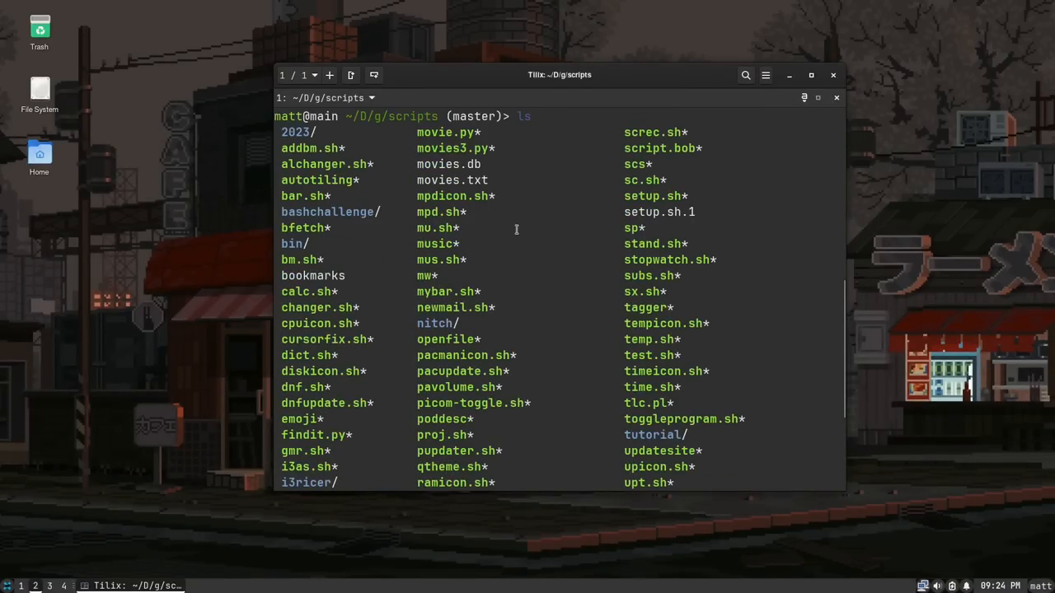
Scroll through the scripts folder listing from the fish shell
scroll("down", 3)
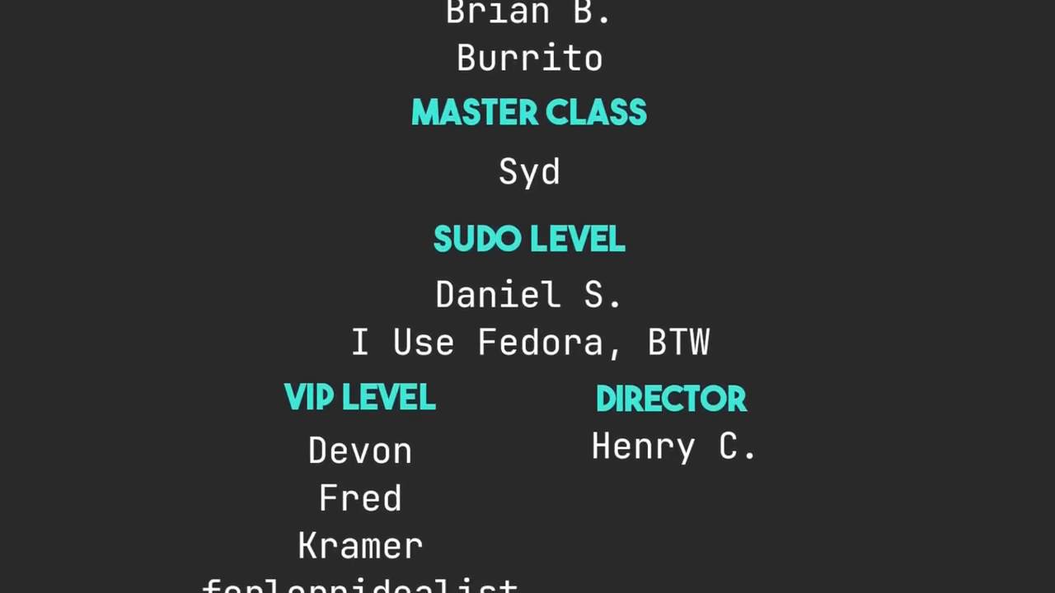
scroll("down", 3)
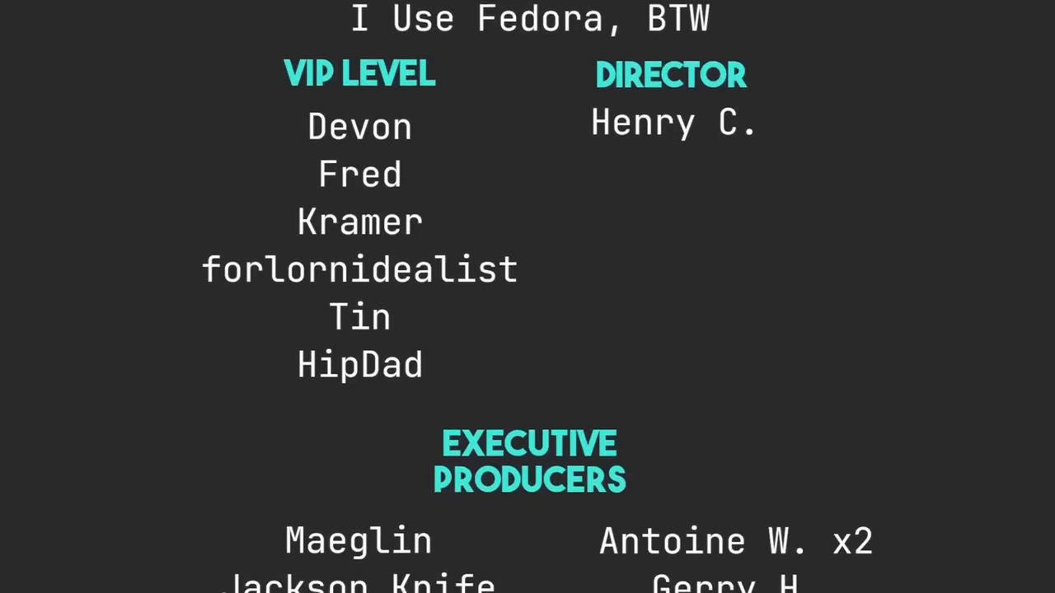